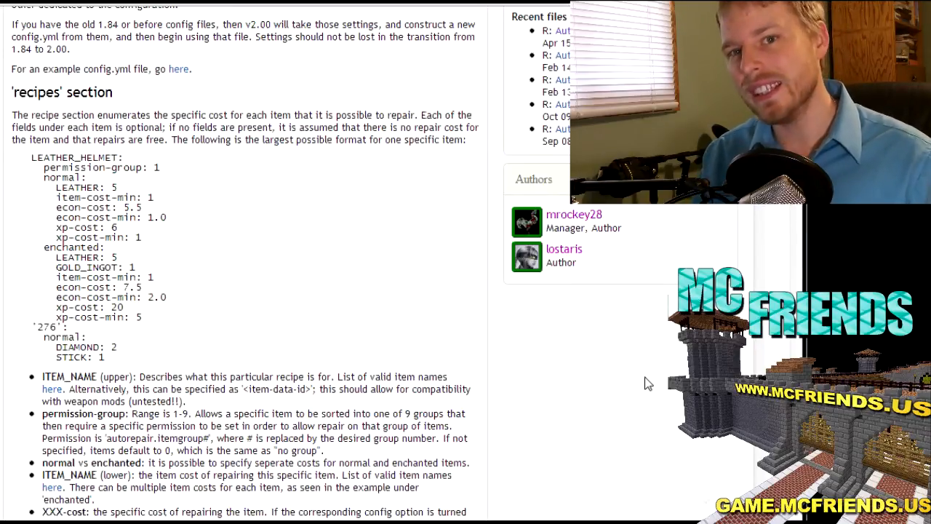
mouse_move(260, 283)
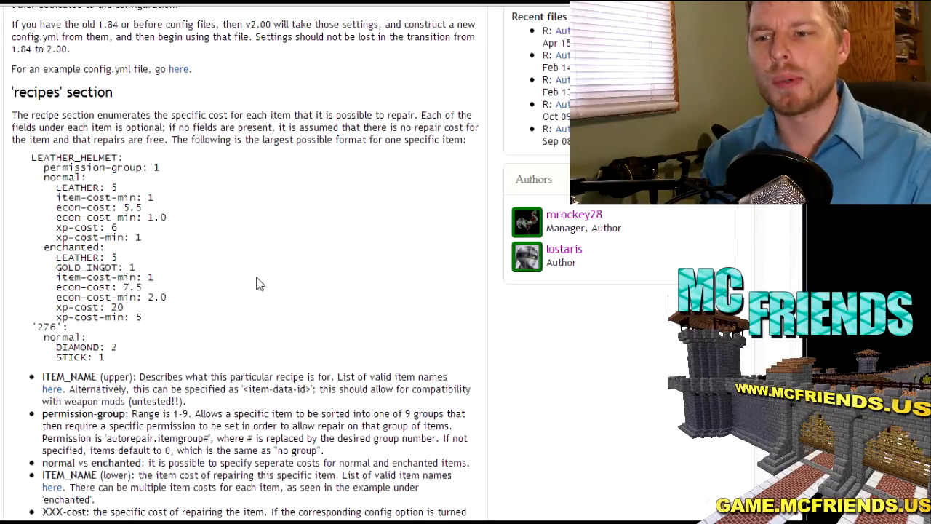
mouse_move(285, 259)
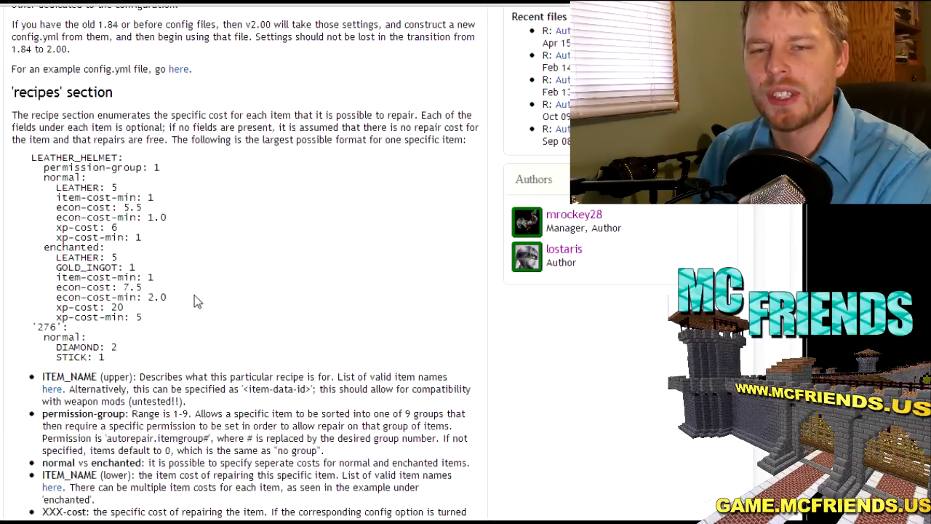
mouse_move(189, 323)
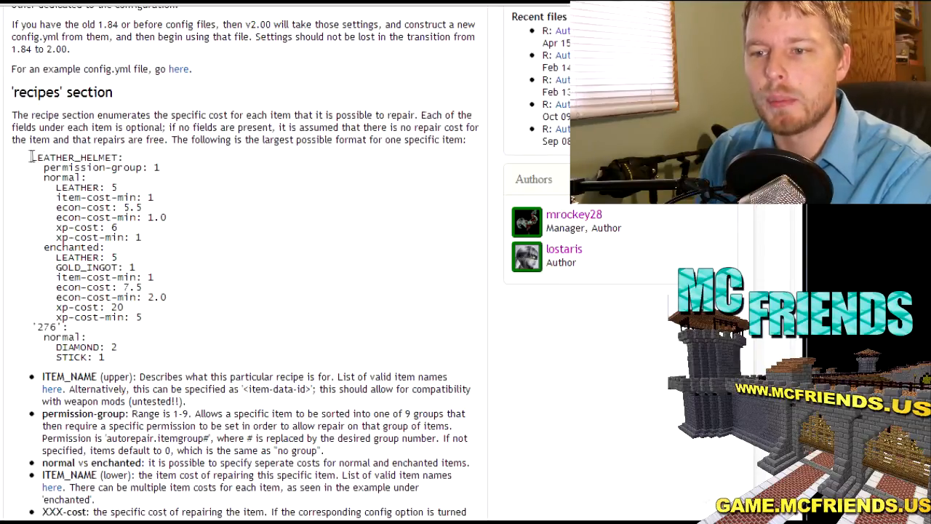
Highlight the LEATHER_HELMET normal recipe lines to point out each item's repair costs.
drag(31, 157, 148, 248)
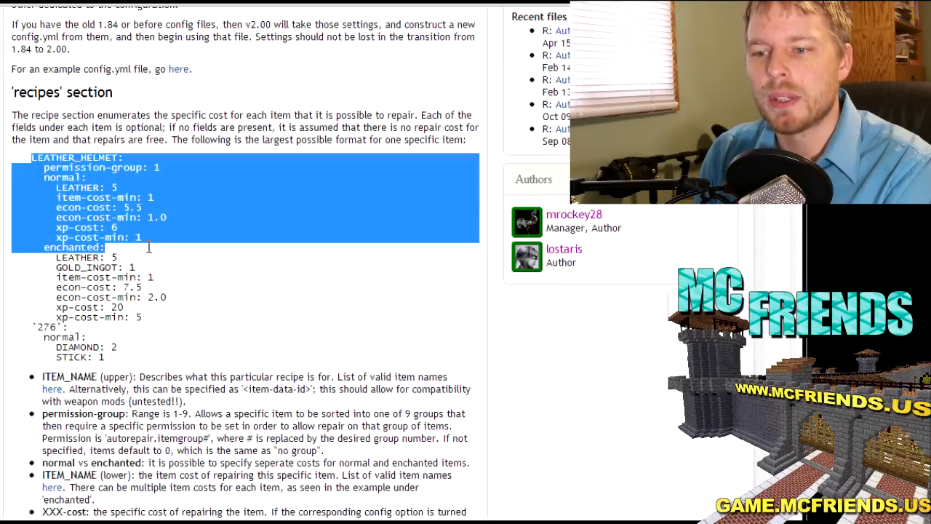
click(86, 177)
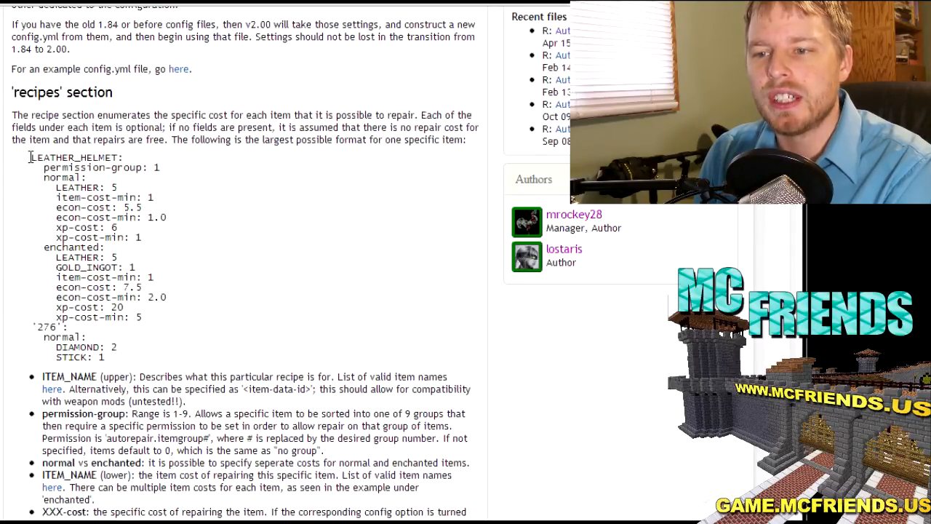
drag(30, 157, 142, 318)
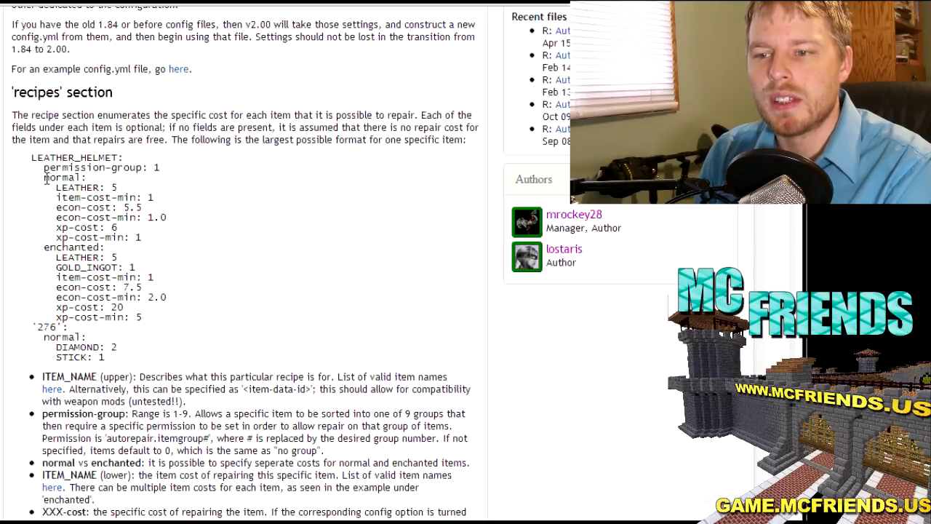
drag(44, 177, 142, 237)
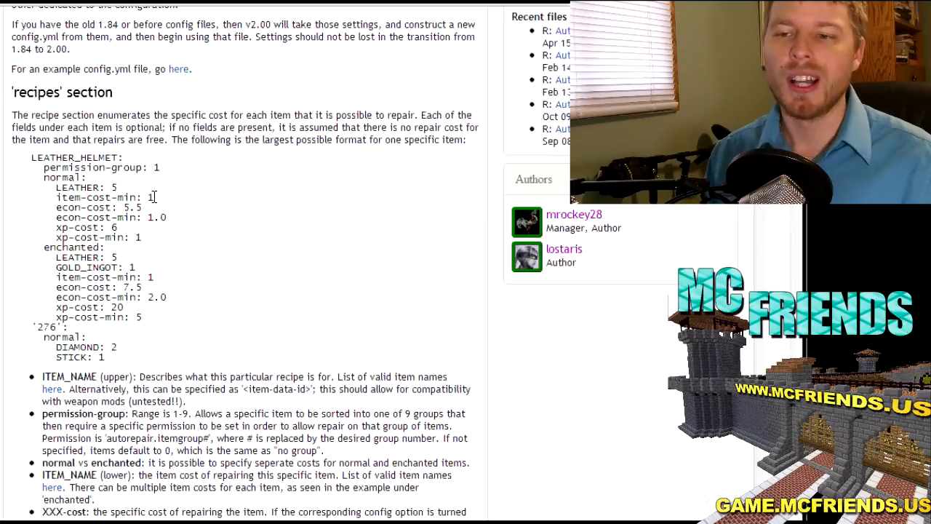
mouse_move(206, 244)
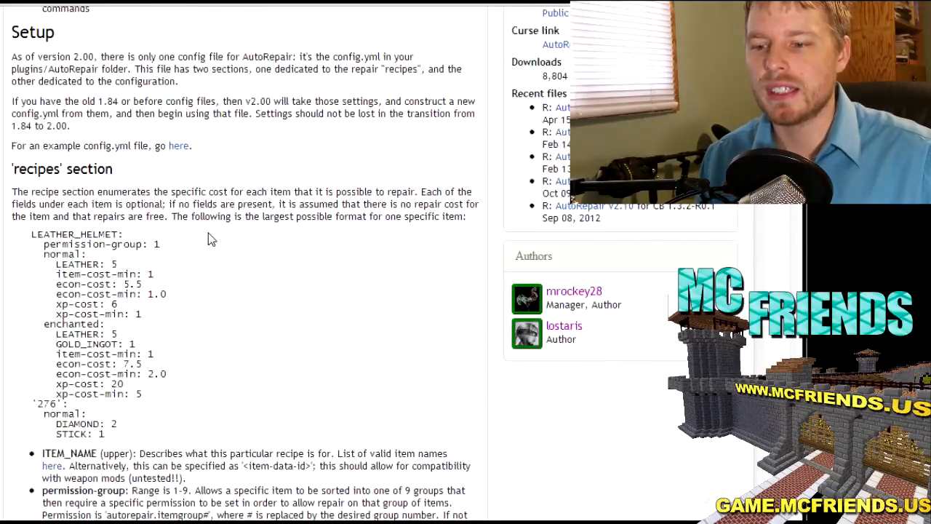
Scroll into the armor recipes and highlight the permission-group line of an entry.
scroll(down, 3)
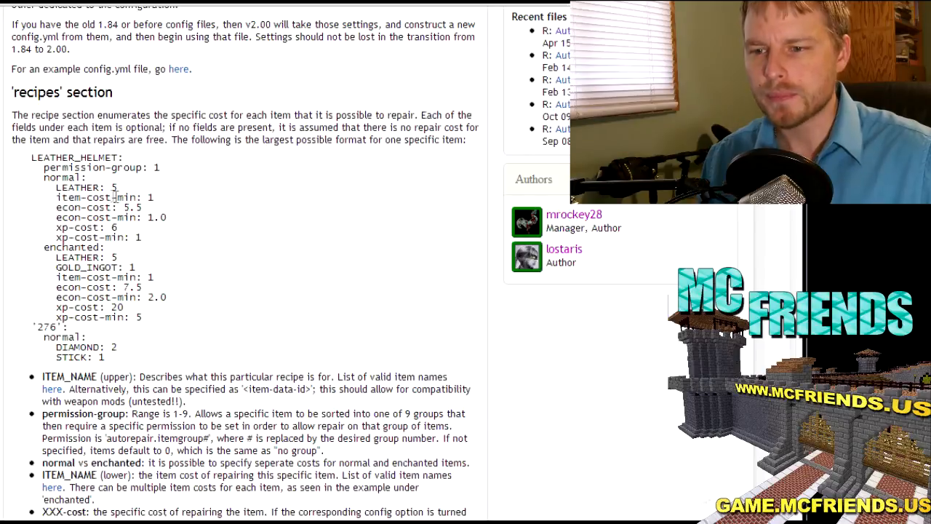
mouse_move(87, 196)
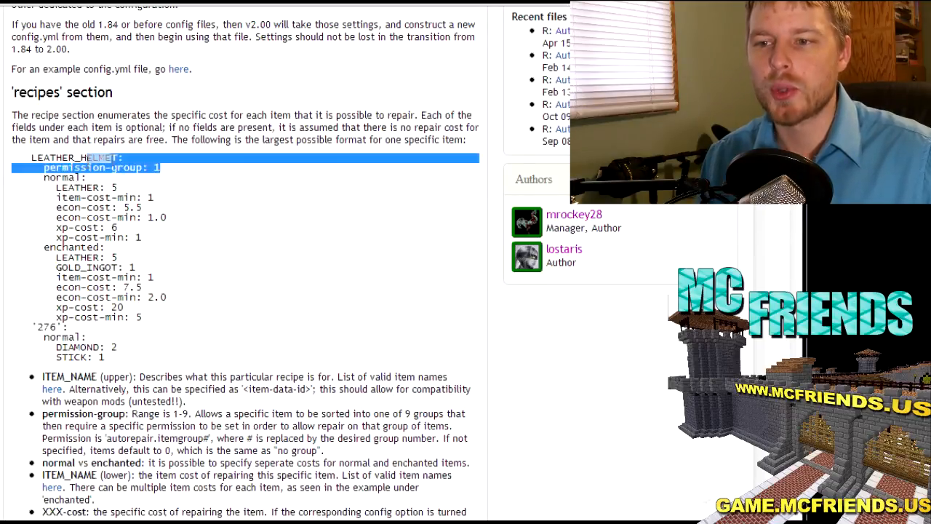
click(134, 182)
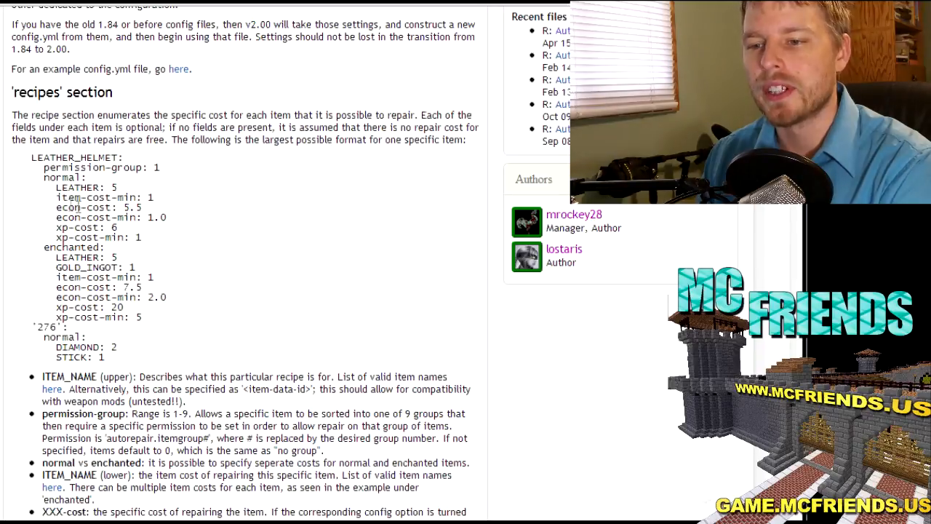
drag(58, 207, 167, 218)
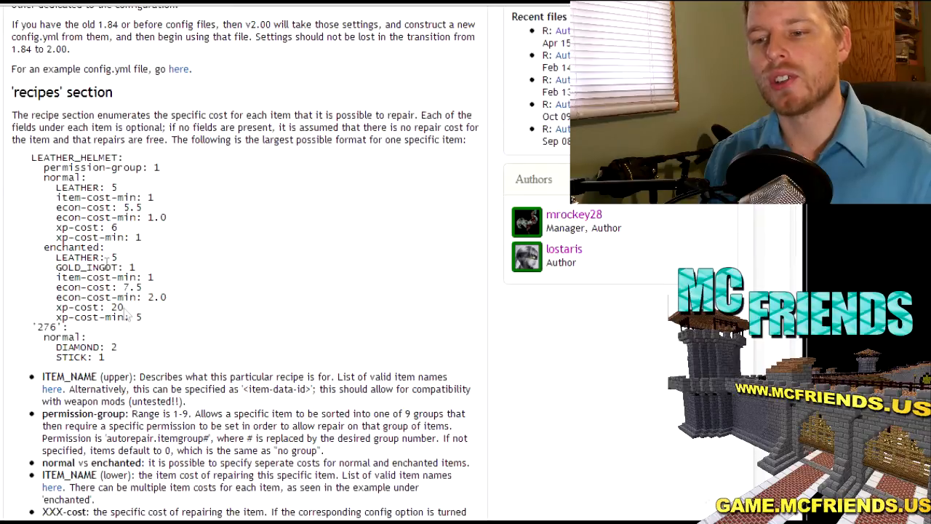
double_click(102, 317)
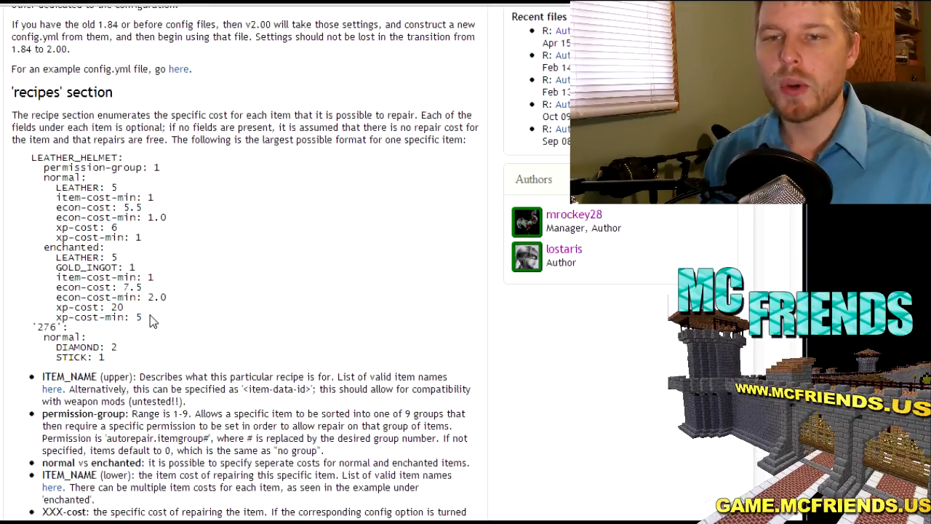
mouse_move(145, 294)
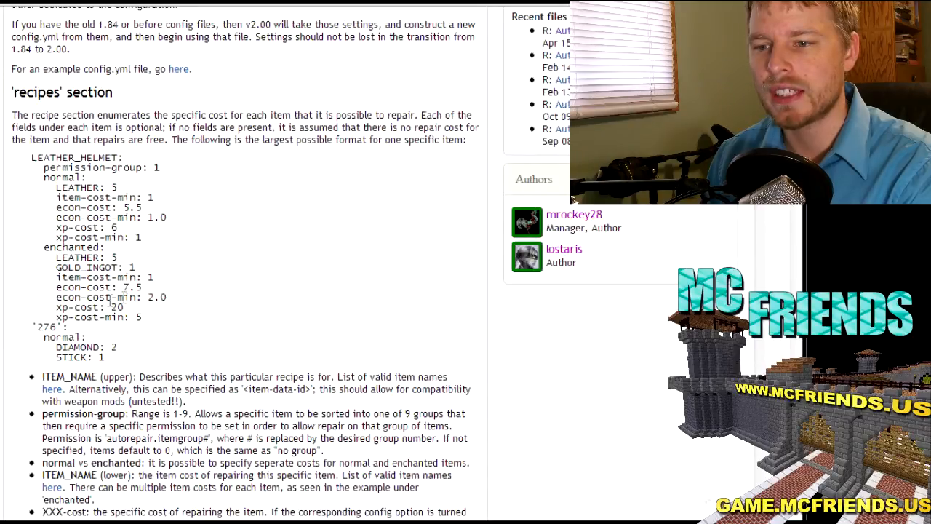
mouse_move(221, 323)
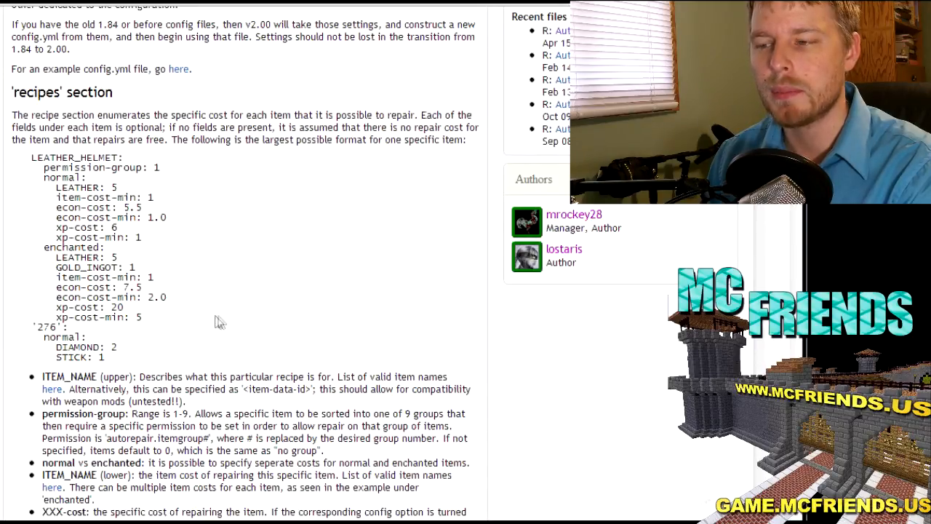
Scroll past the remaining tool, armor and sword recipes down to the config: section.
scroll(down, 3)
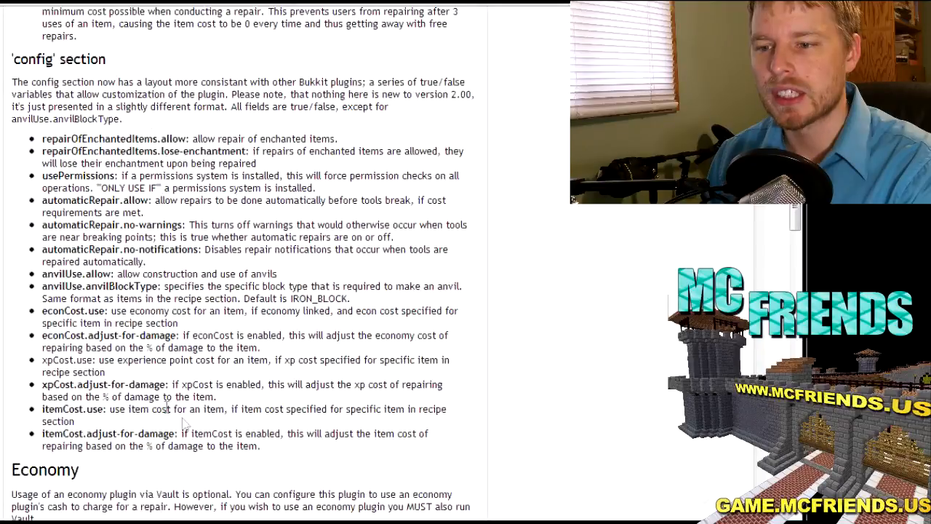
scroll(down, 3)
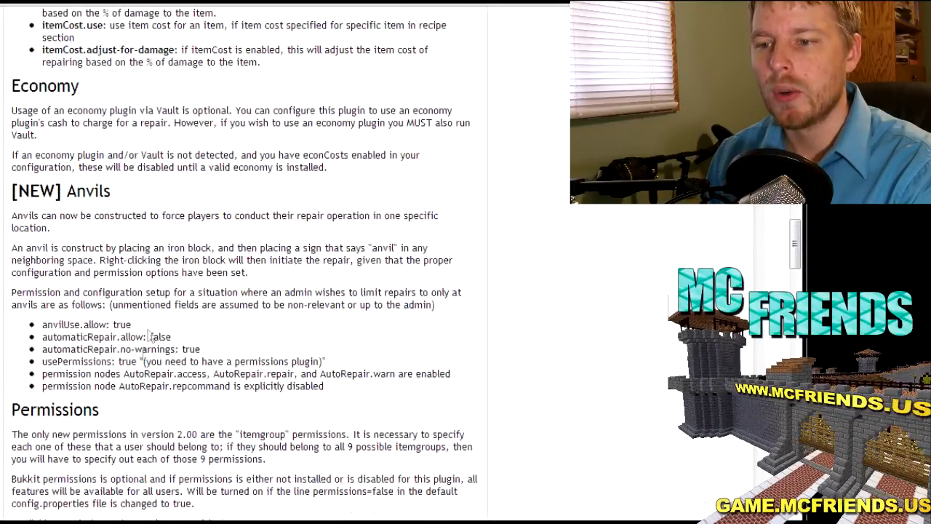
scroll(down, 3)
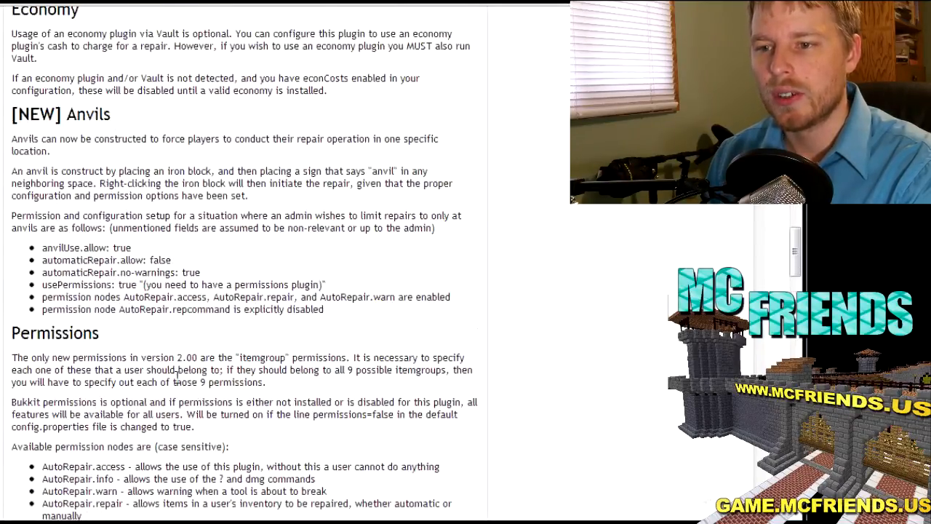
scroll(down, 3)
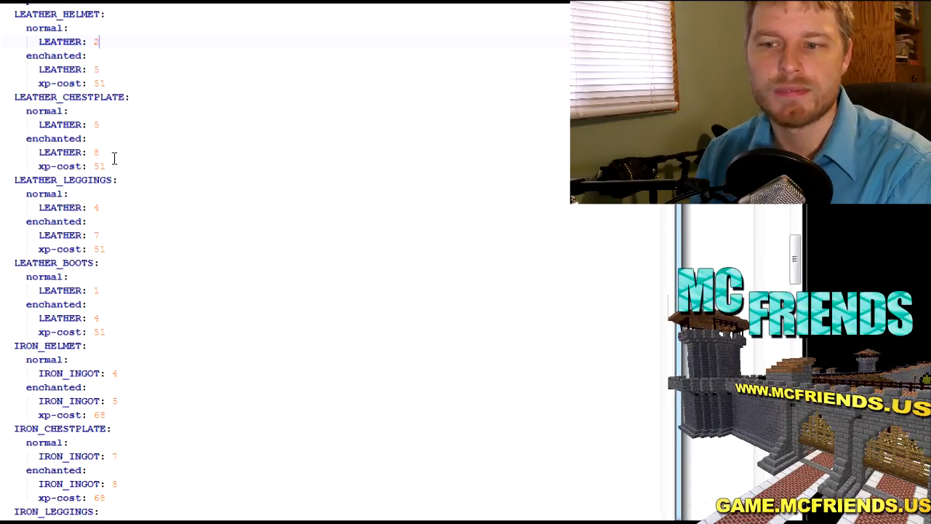
scroll(down, 3)
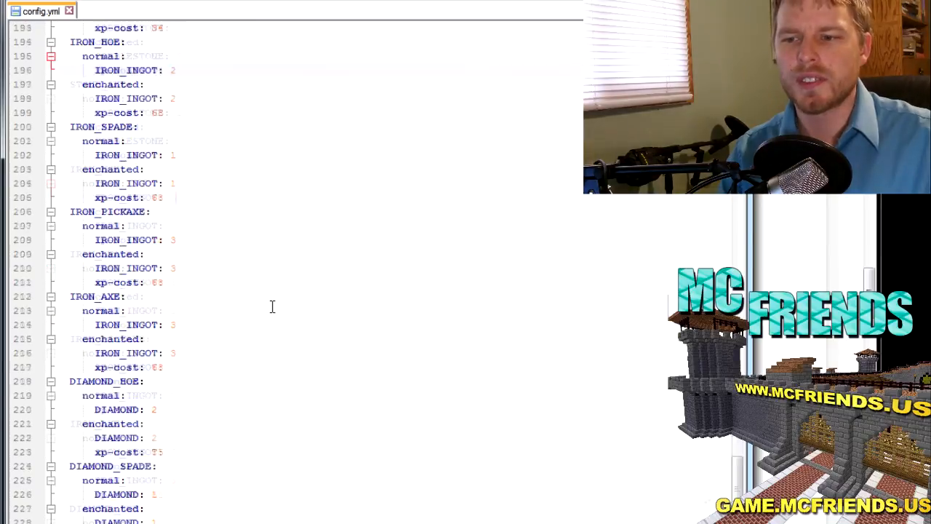
scroll(down, 3)
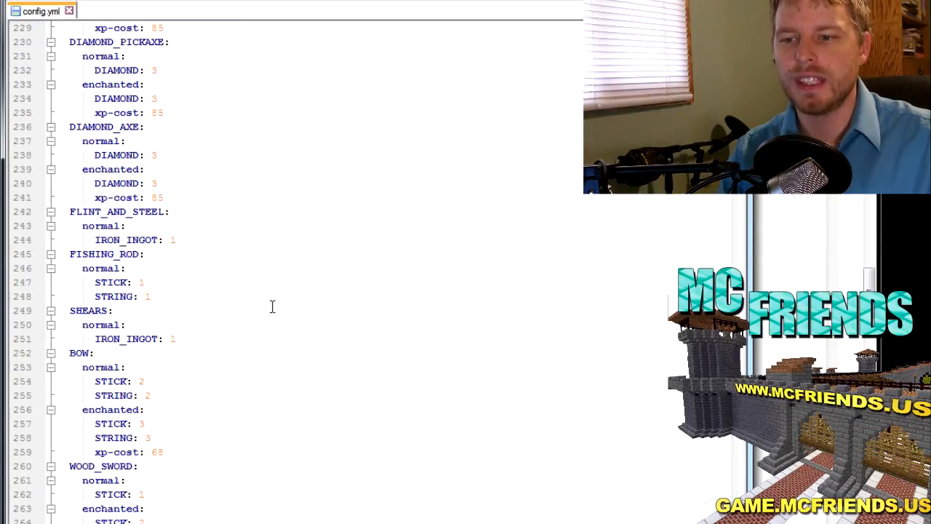
scroll(down, 3)
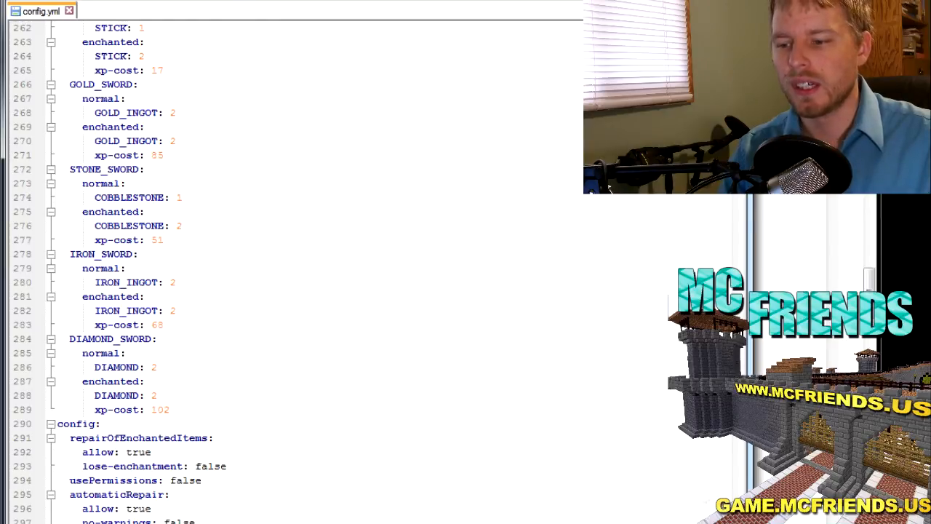
scroll(down, 3)
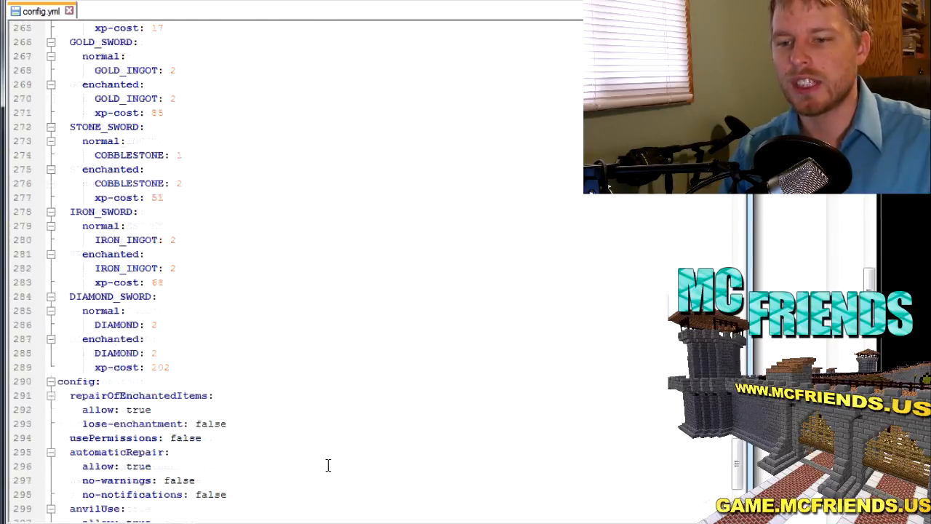
scroll(down, 3)
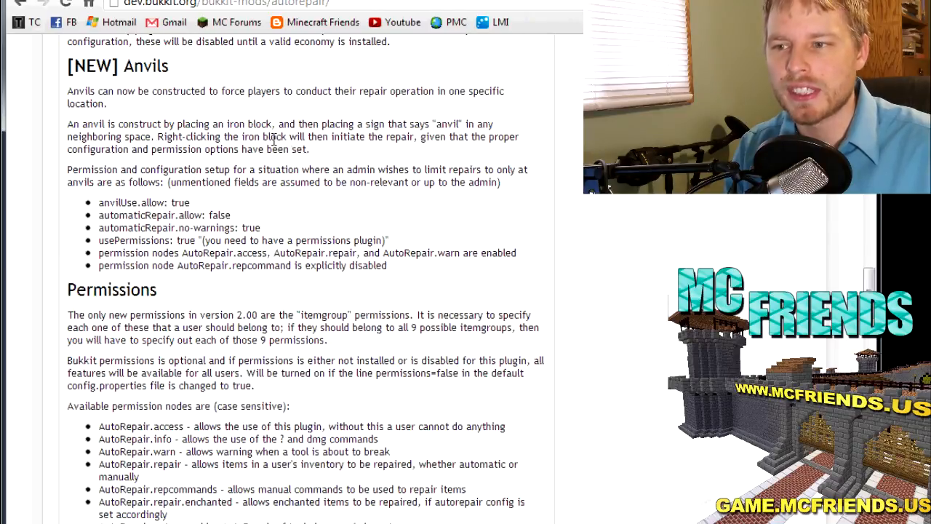
mouse_move(544, 195)
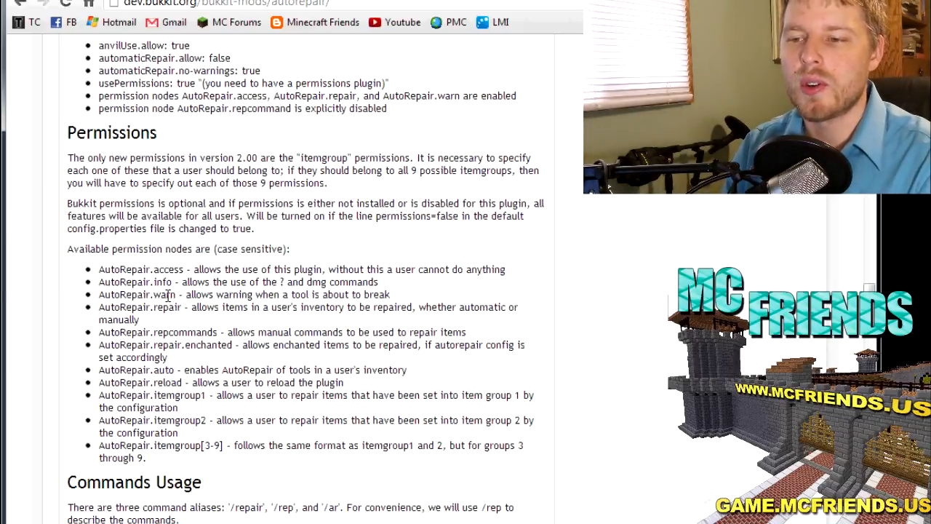
mouse_move(162, 466)
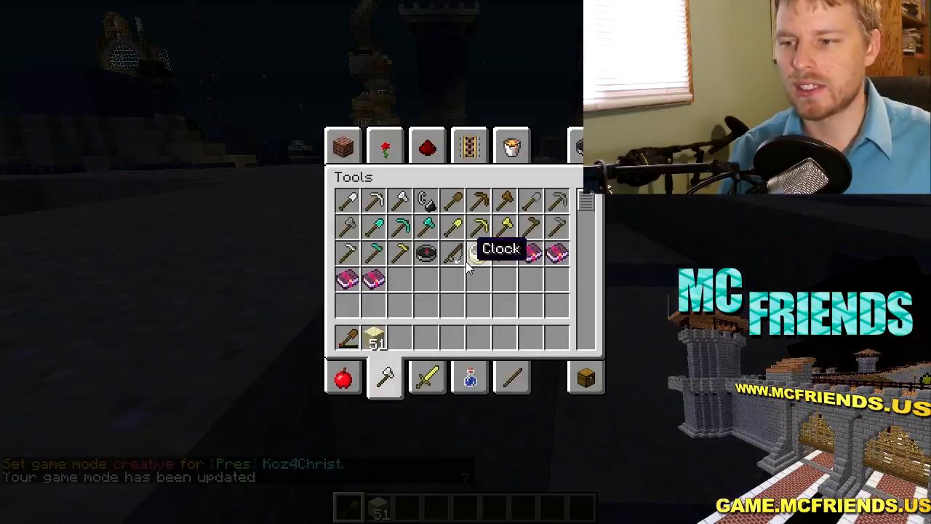
mouse_move(344, 378)
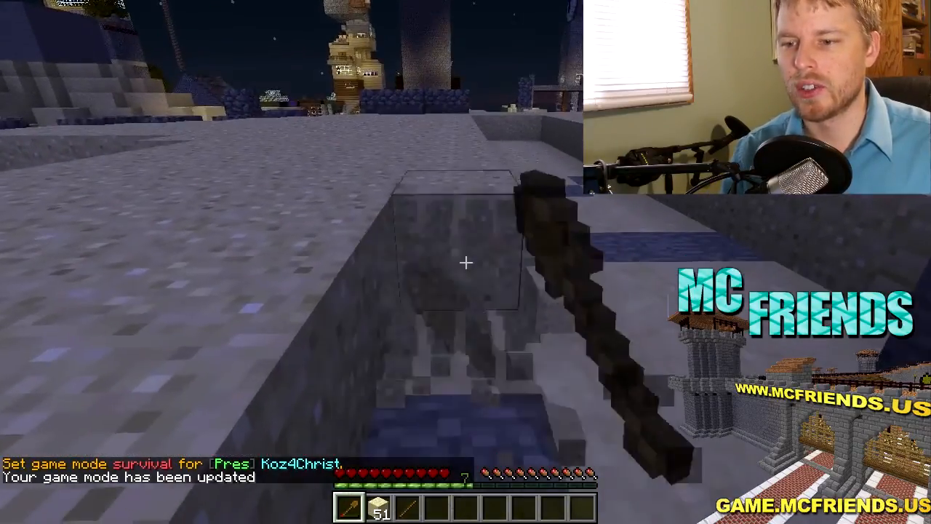
Use the wooden spade on a block so it can be repaired with one stick.
click(466, 262)
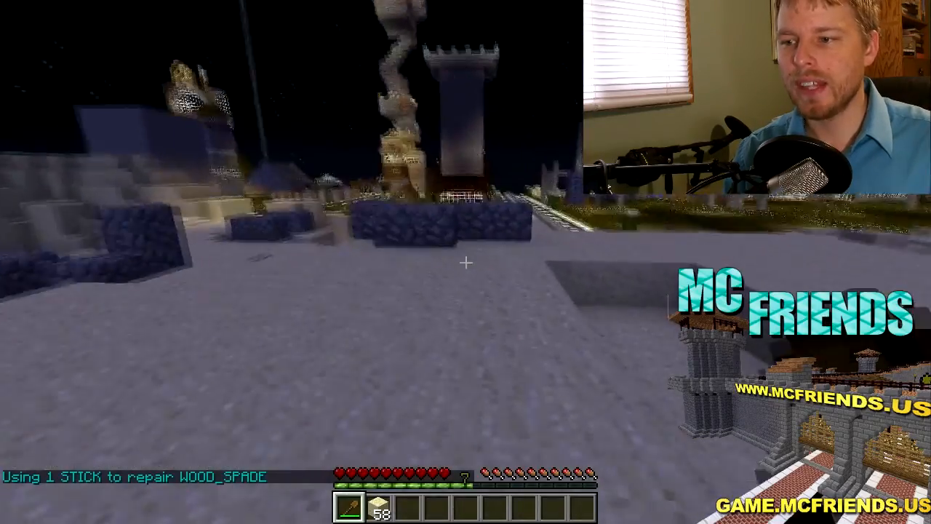
mouse_move(466, 262)
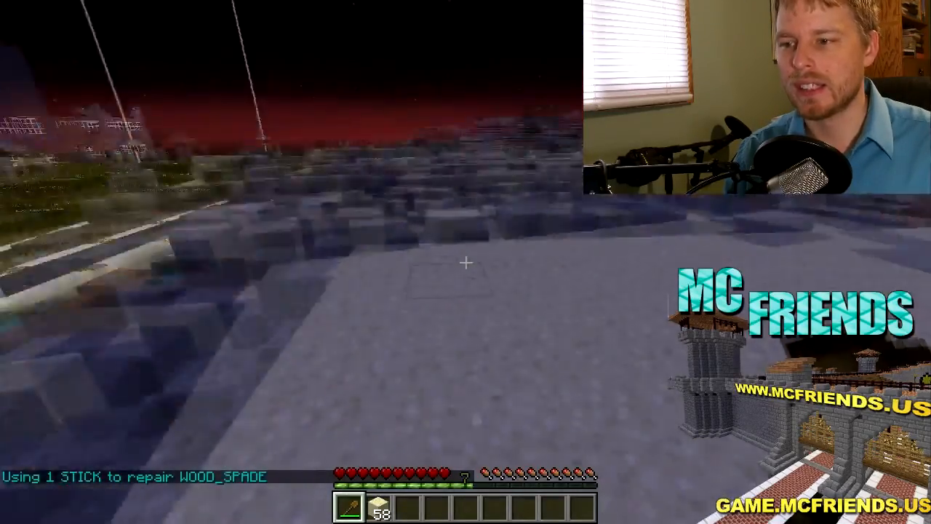